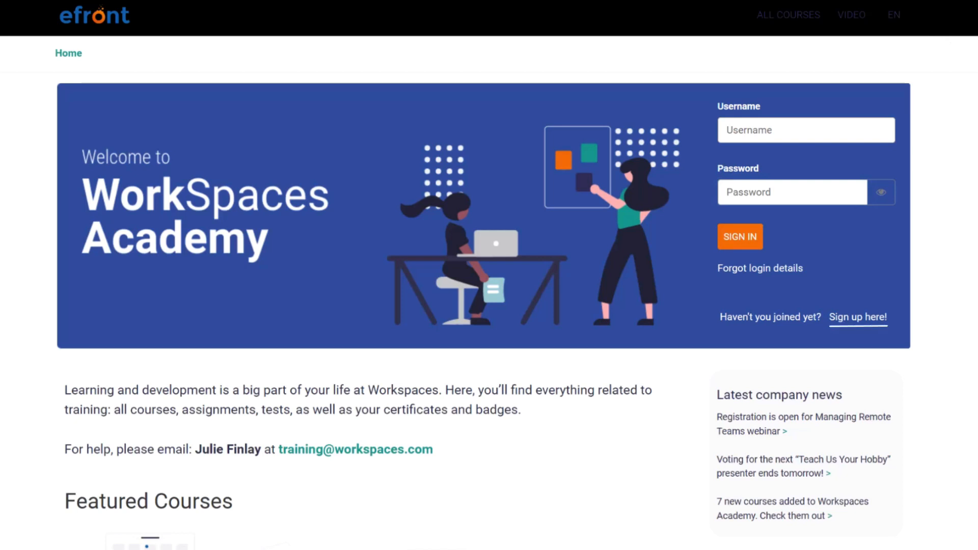
Open the 'Sign up here!' form and submit a new learner registration.
click(857, 317)
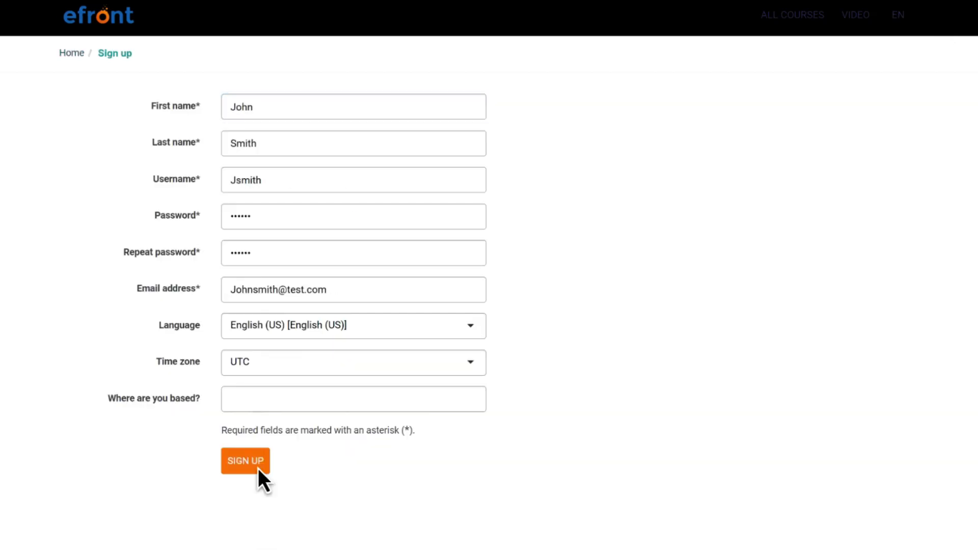
click(245, 460)
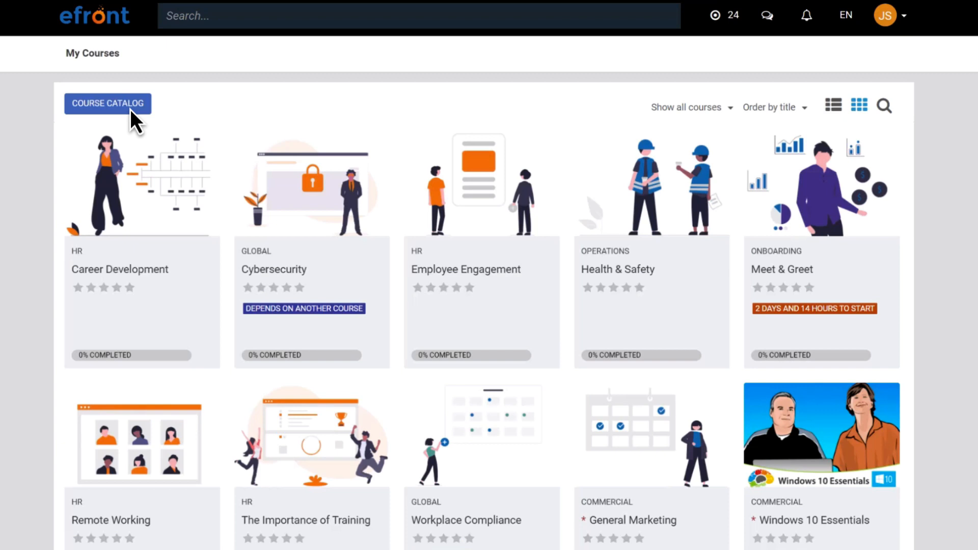
Show My Courses as a category list and open The Importance of Training.
click(833, 105)
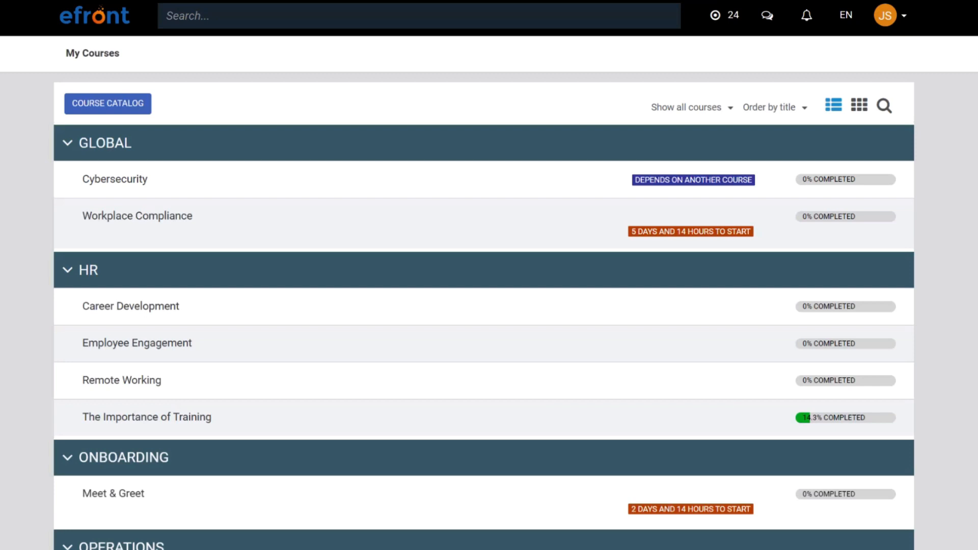
click(146, 417)
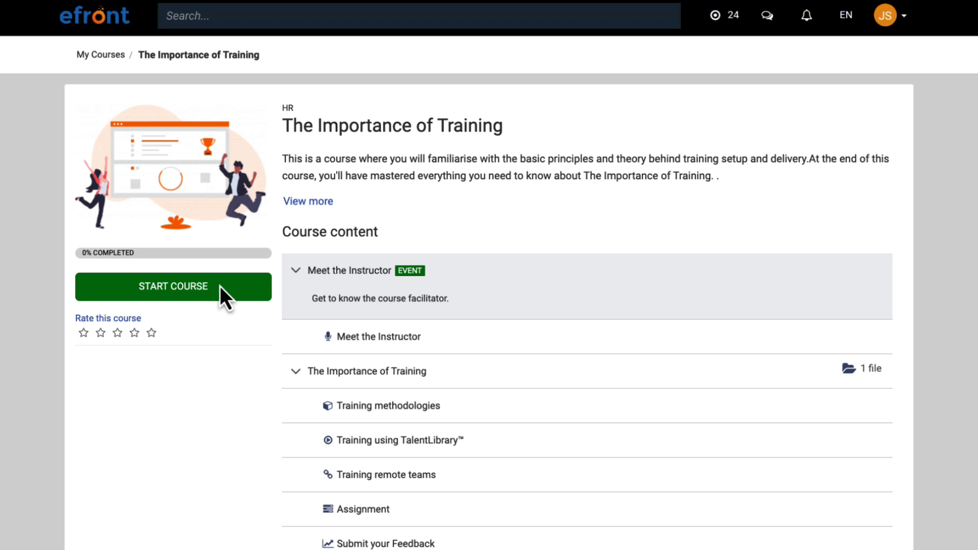
Start the course, complete Training methodologies, and go to the Test unit.
click(173, 286)
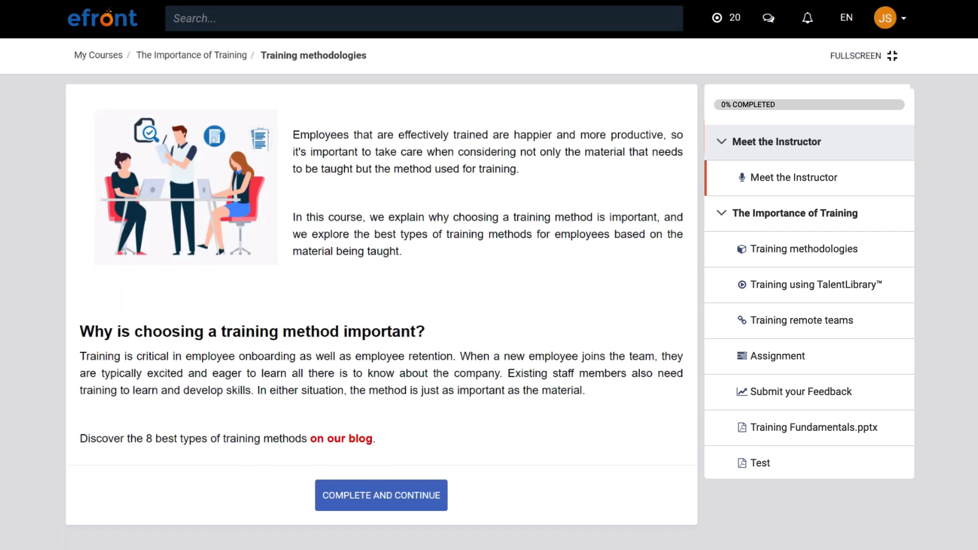
click(796, 177)
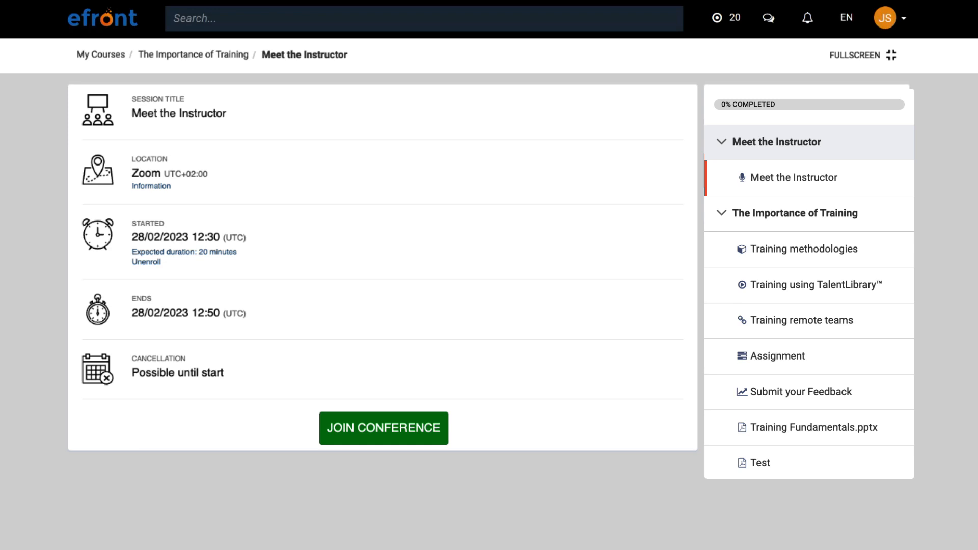
click(805, 249)
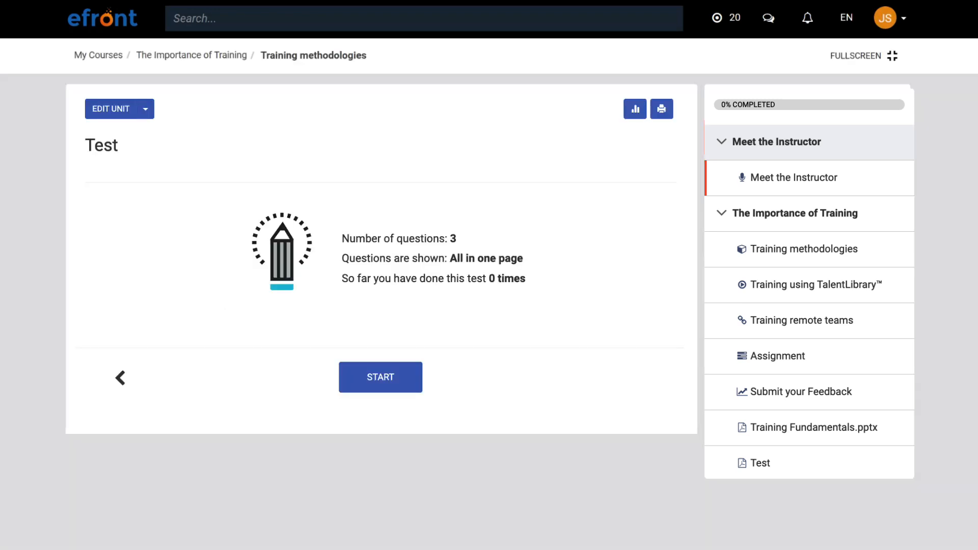
Start the three-question test and submit the answers.
click(380, 377)
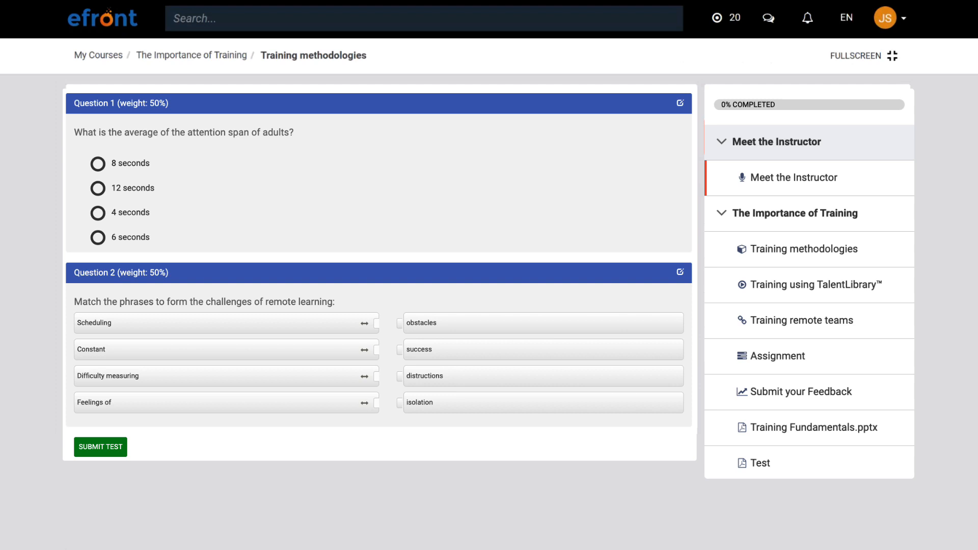
click(777, 355)
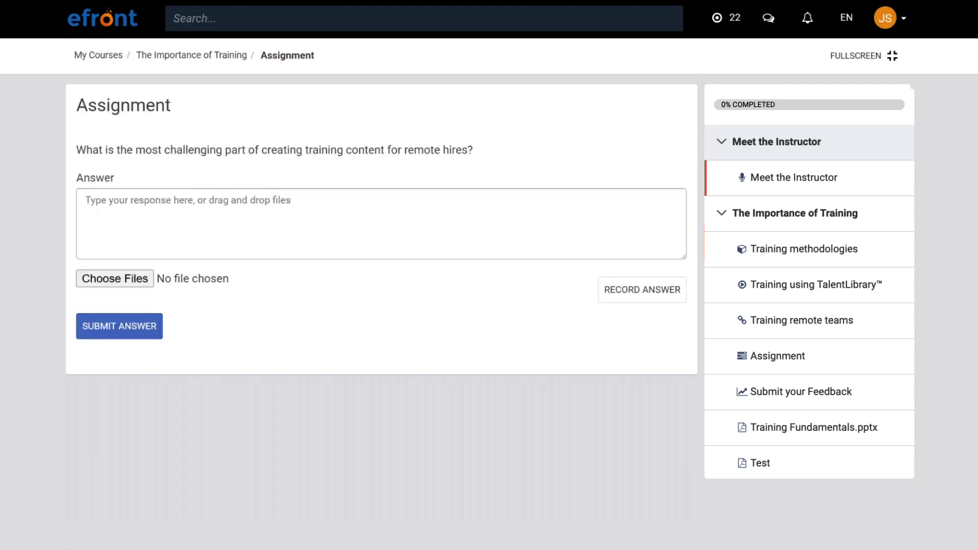
Submit the answer 'Keeping them engaged in the content while working form home is crucial!' without recording.
text(Keeping them engaged in the content while working form home is crucial!)
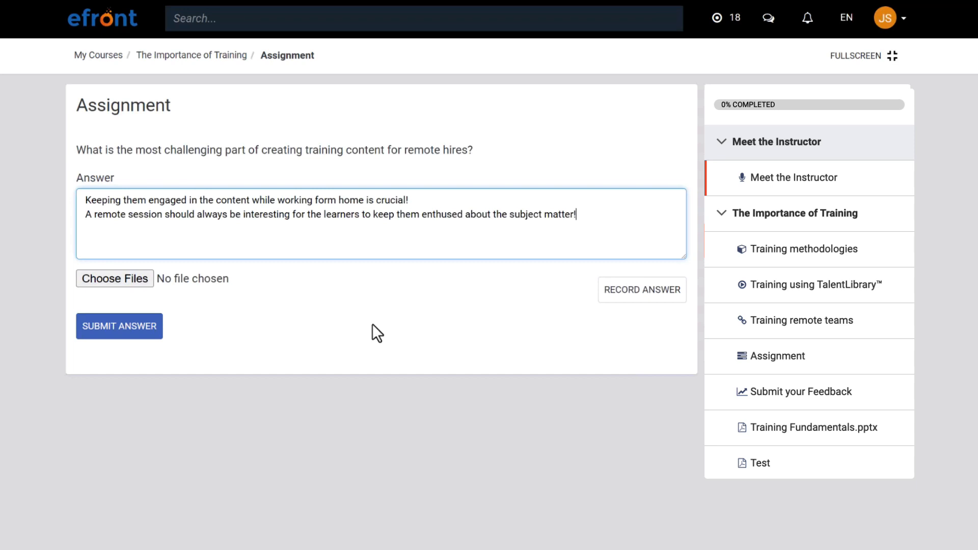
click(641, 289)
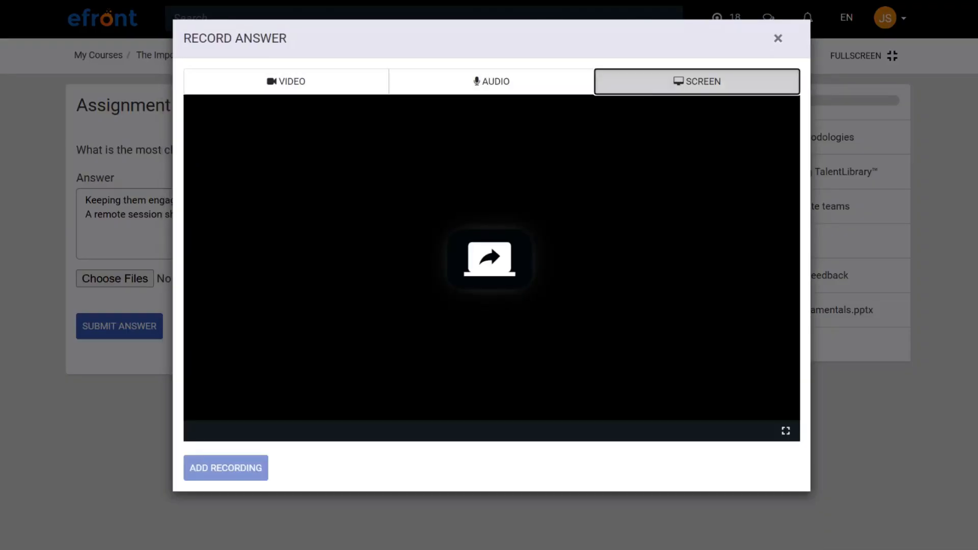
click(777, 38)
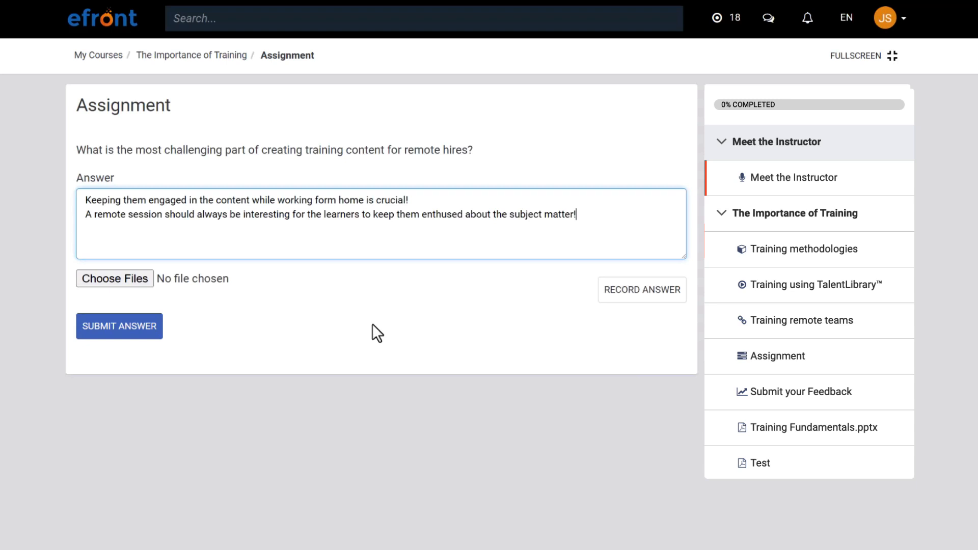
click(815, 427)
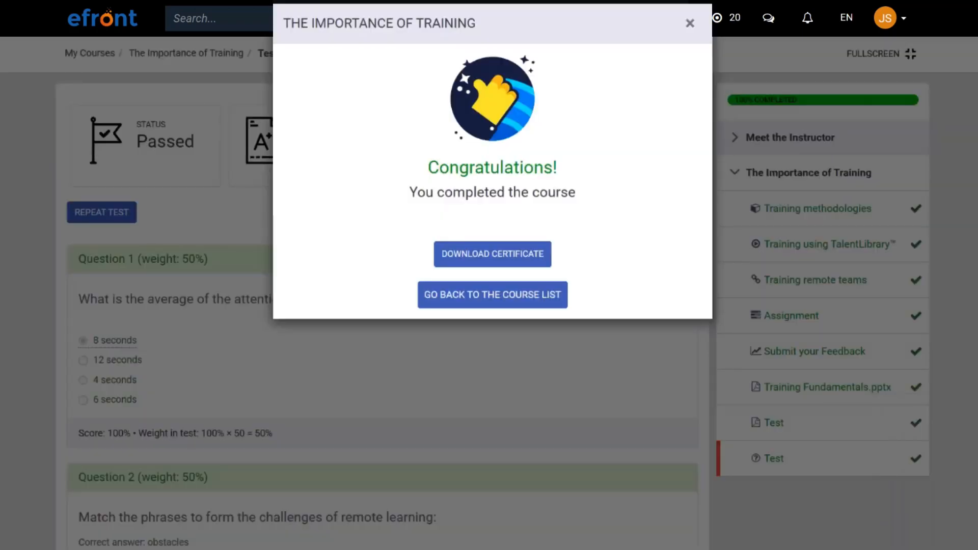
Return to the course list from the Congratulations popup.
click(491, 295)
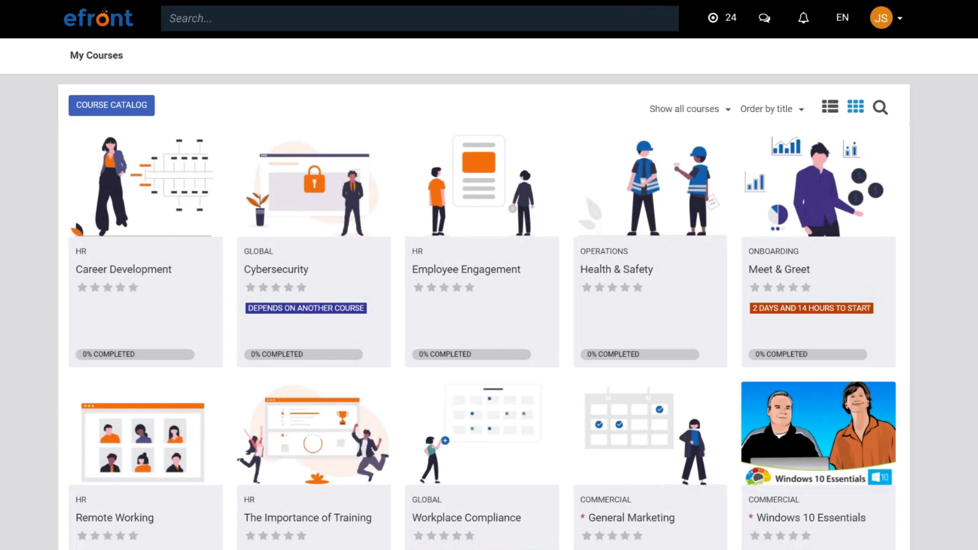
Open the Career Development discussions from the chat menu, then the calendar.
click(715, 17)
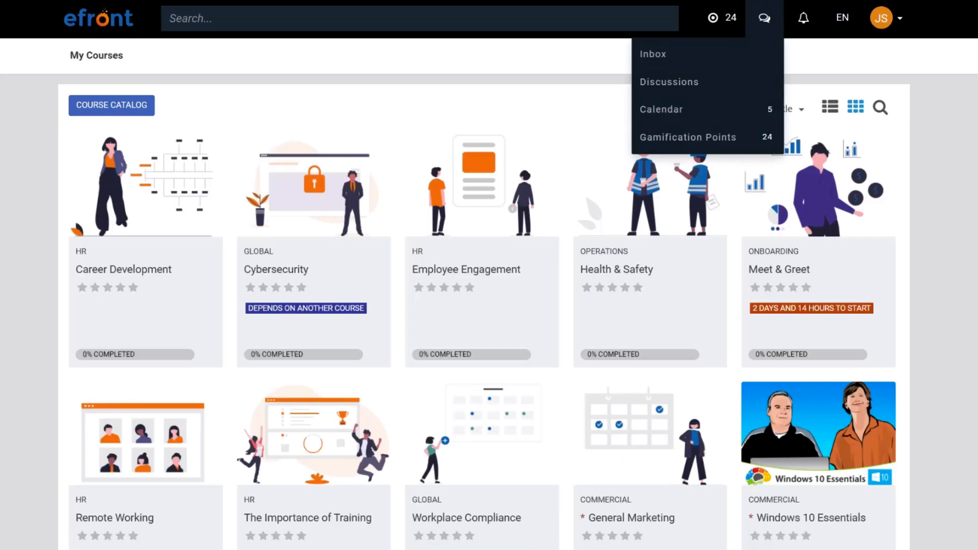
click(652, 53)
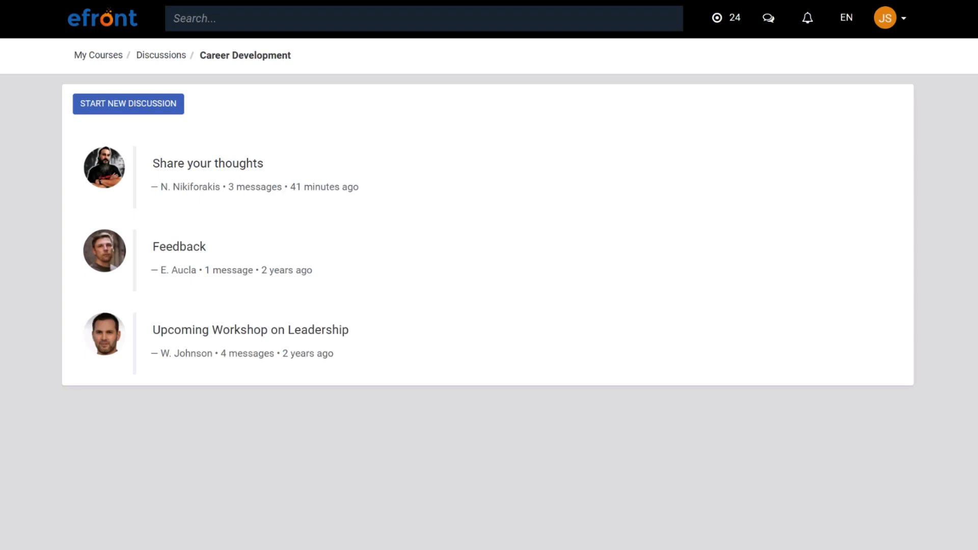
click(207, 163)
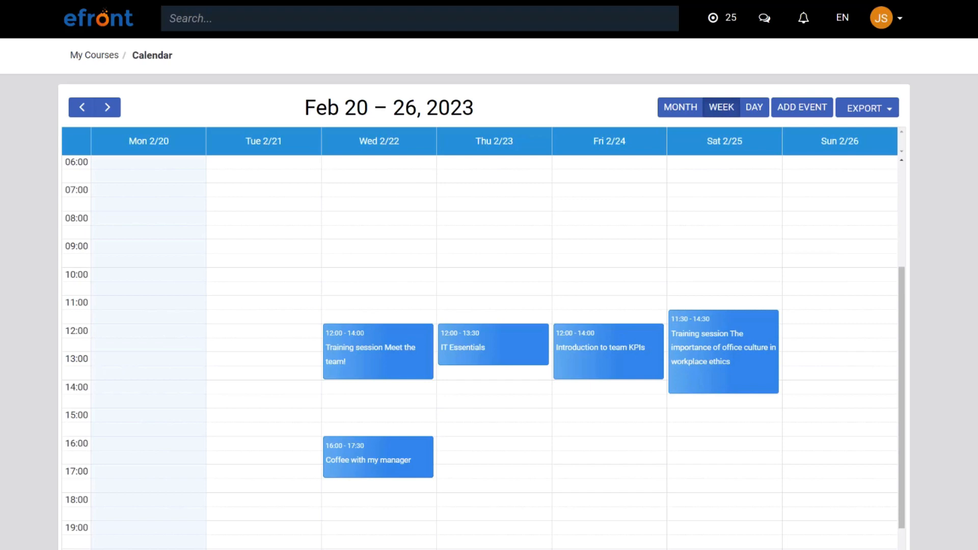
View the calendar's iCalendar and Private Address export options, then open the JS account menu.
click(377, 346)
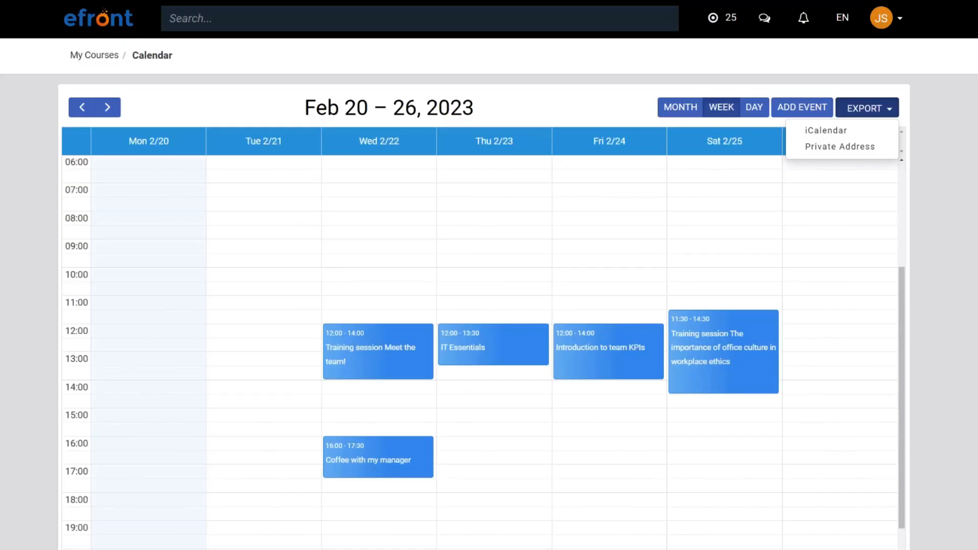
click(880, 17)
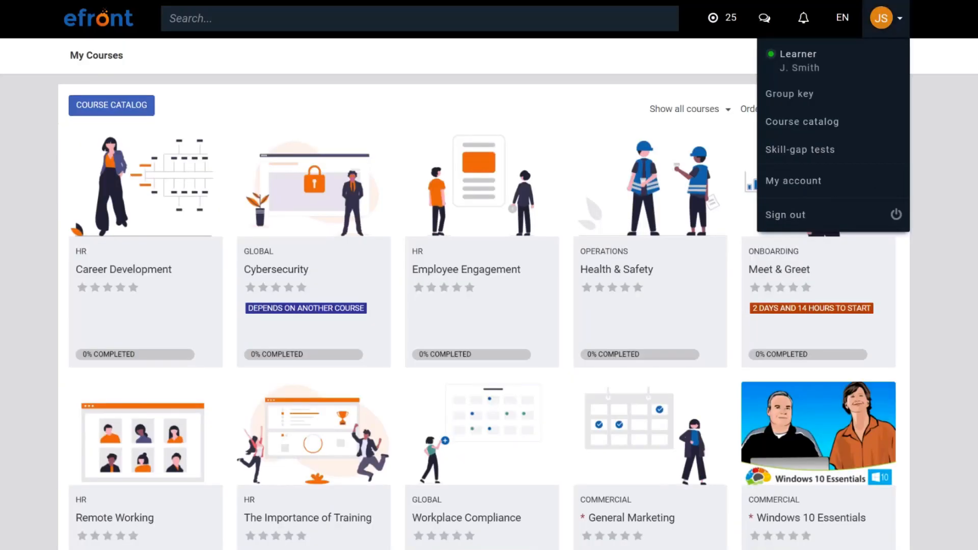
mouse_move(830, 69)
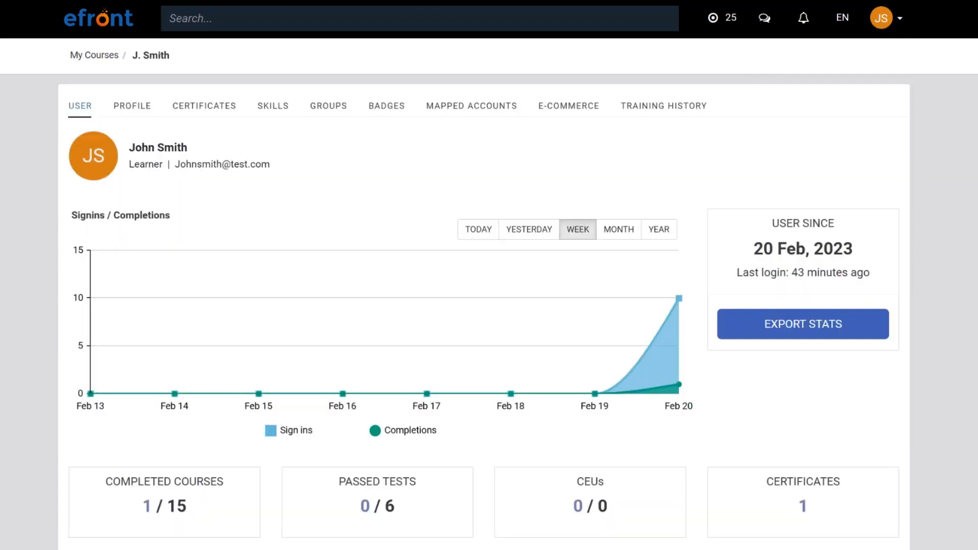
click(208, 106)
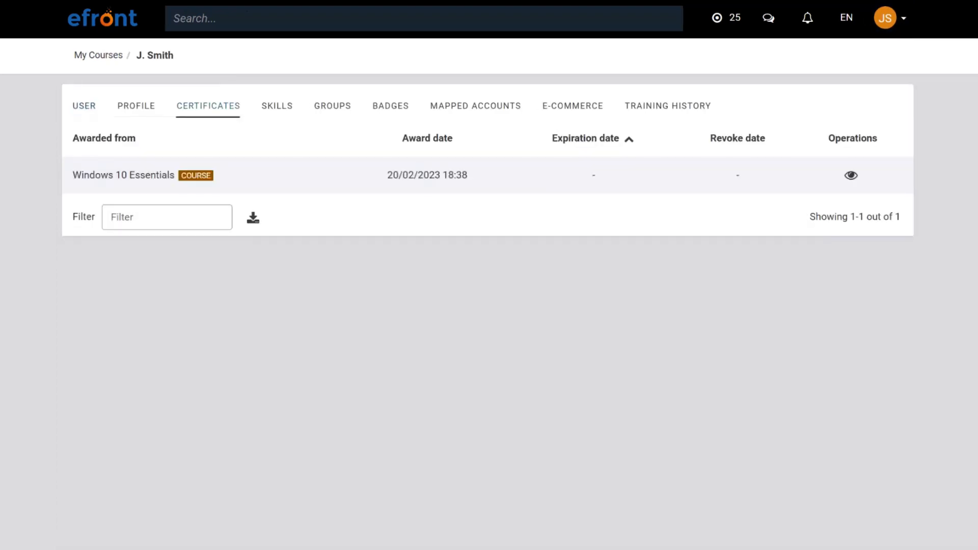
click(667, 106)
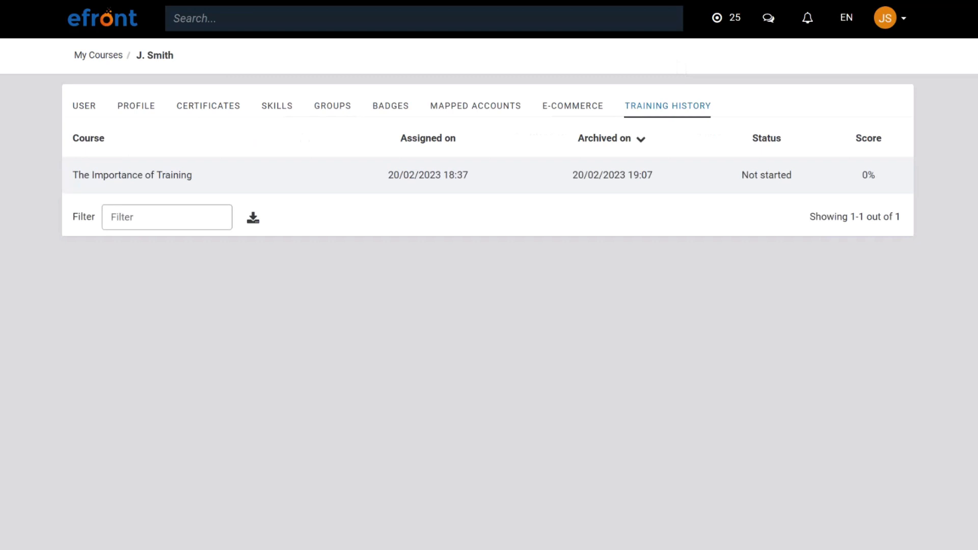
click(883, 17)
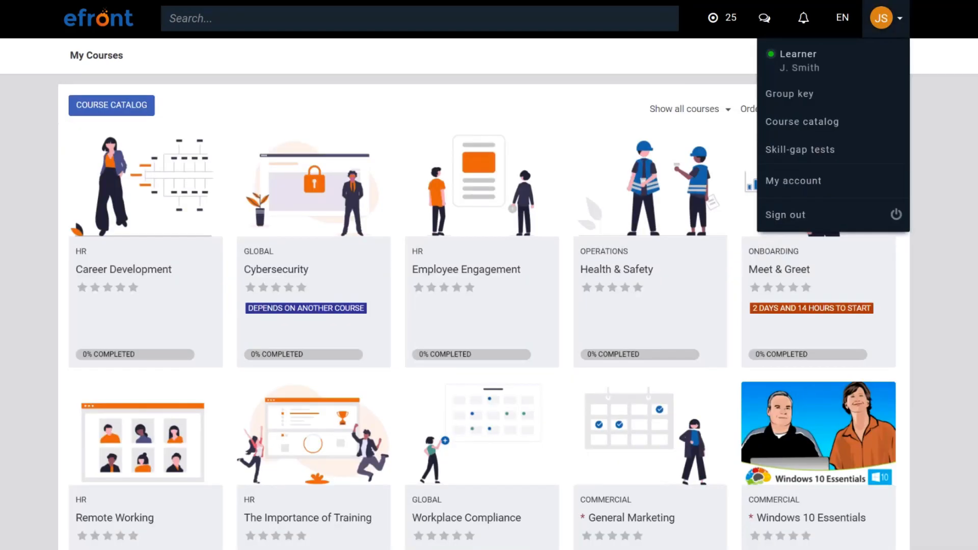
mouse_move(820, 103)
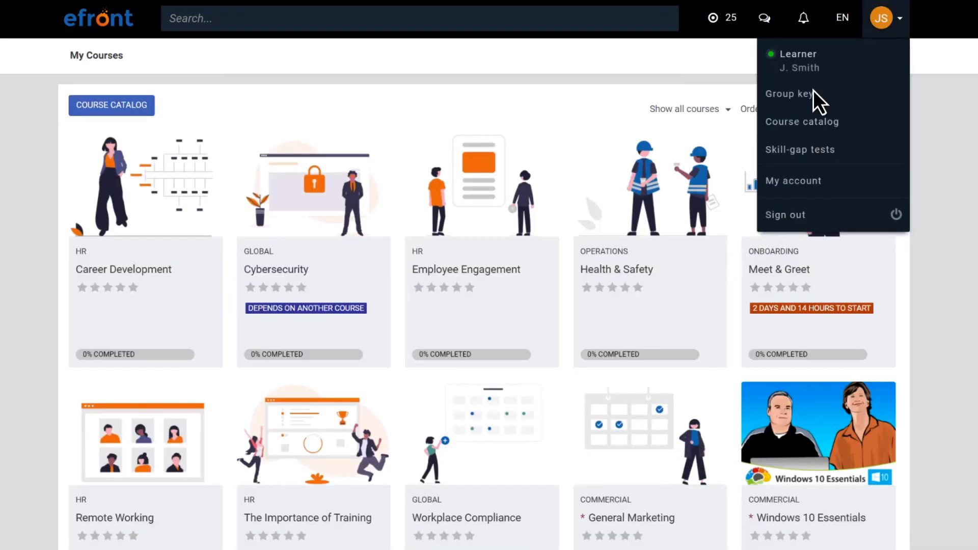
Apply group key 'onboarding' to join the New Hires group.
click(788, 94)
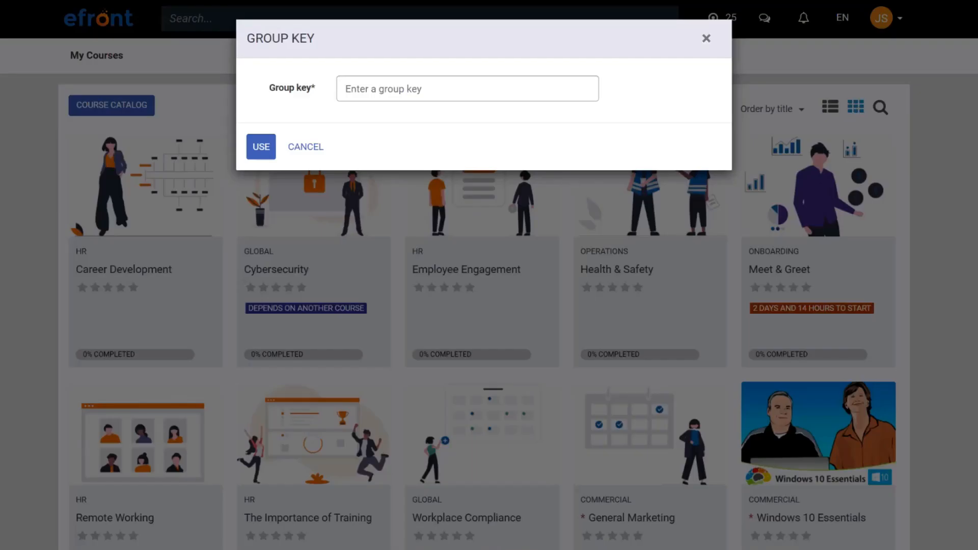
text(onboarding)
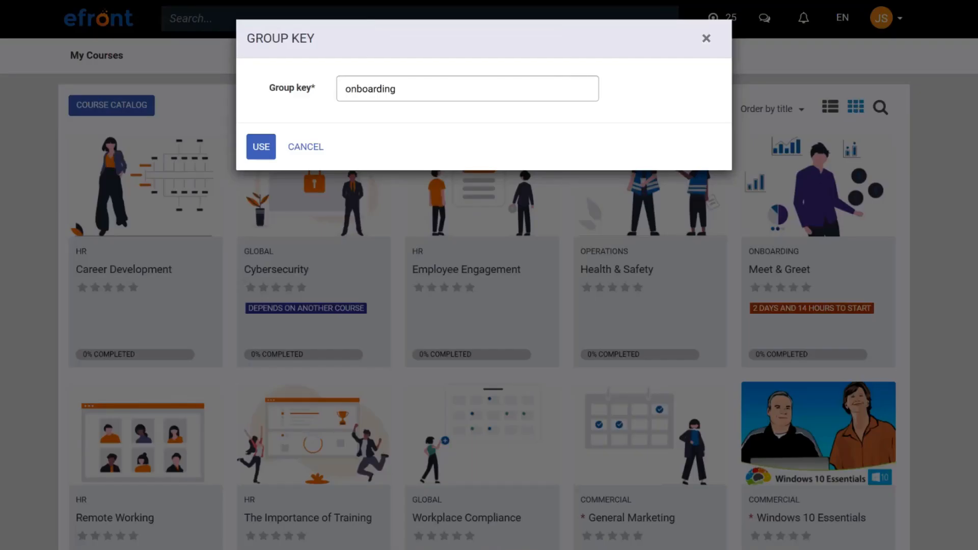
click(260, 147)
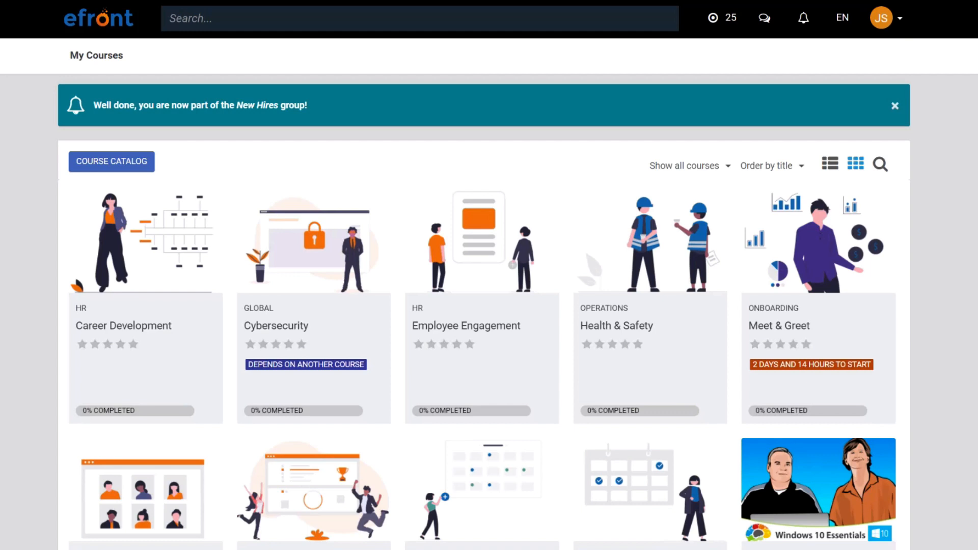
click(111, 161)
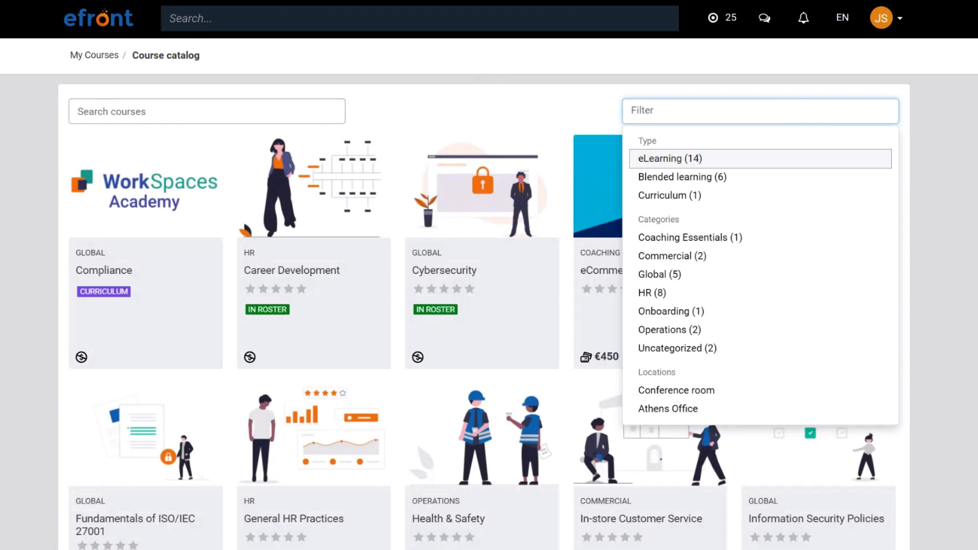
Filter the course catalog to the HR (8) category.
click(645, 293)
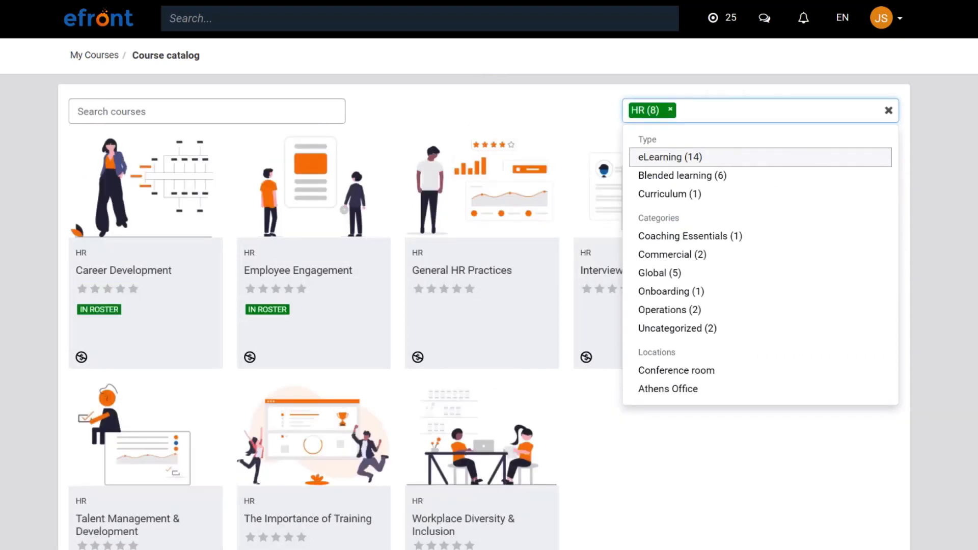